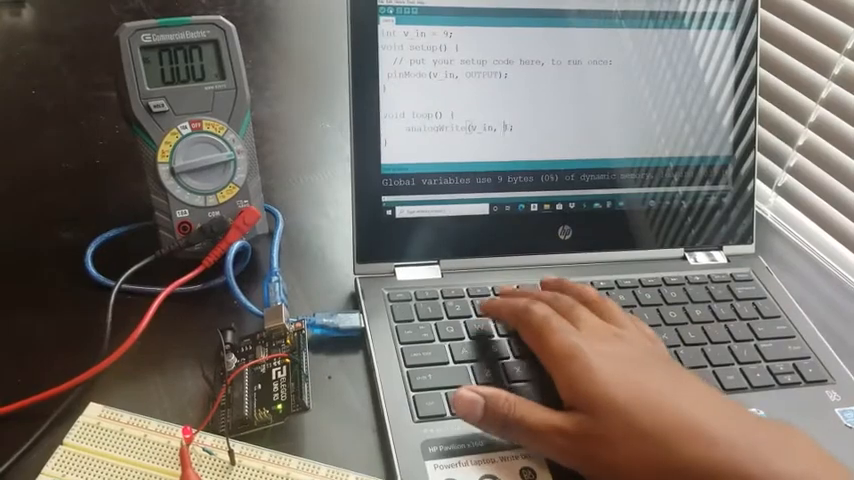
{"action": "type", "text": "42"}
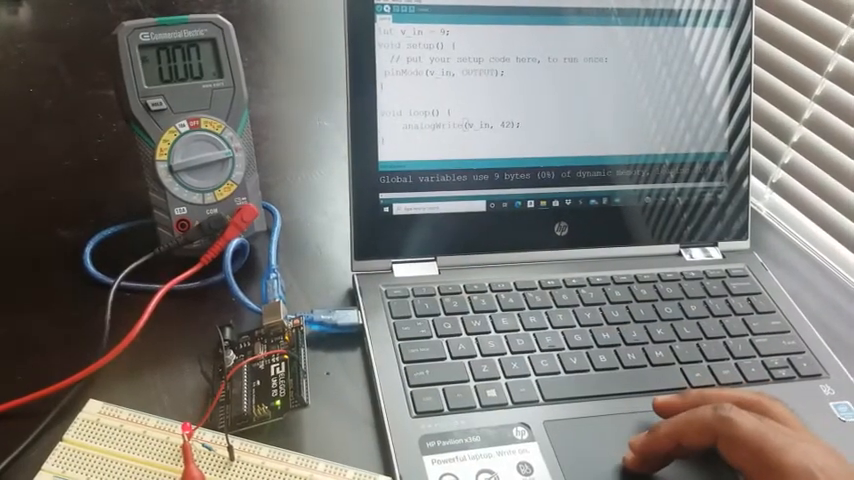